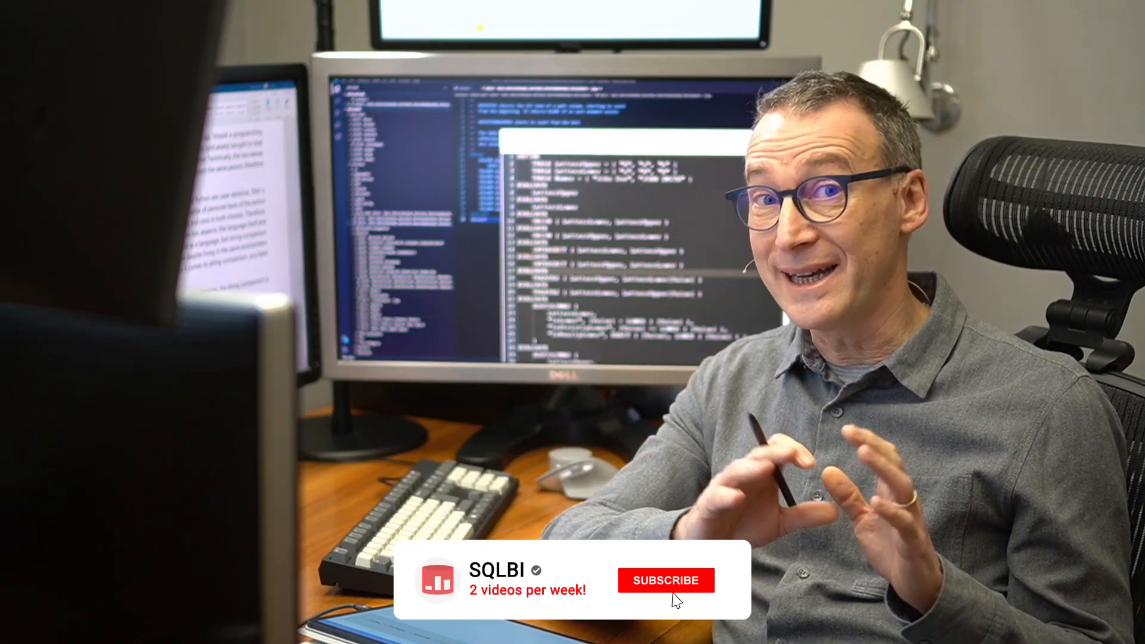
left_click(664, 580)
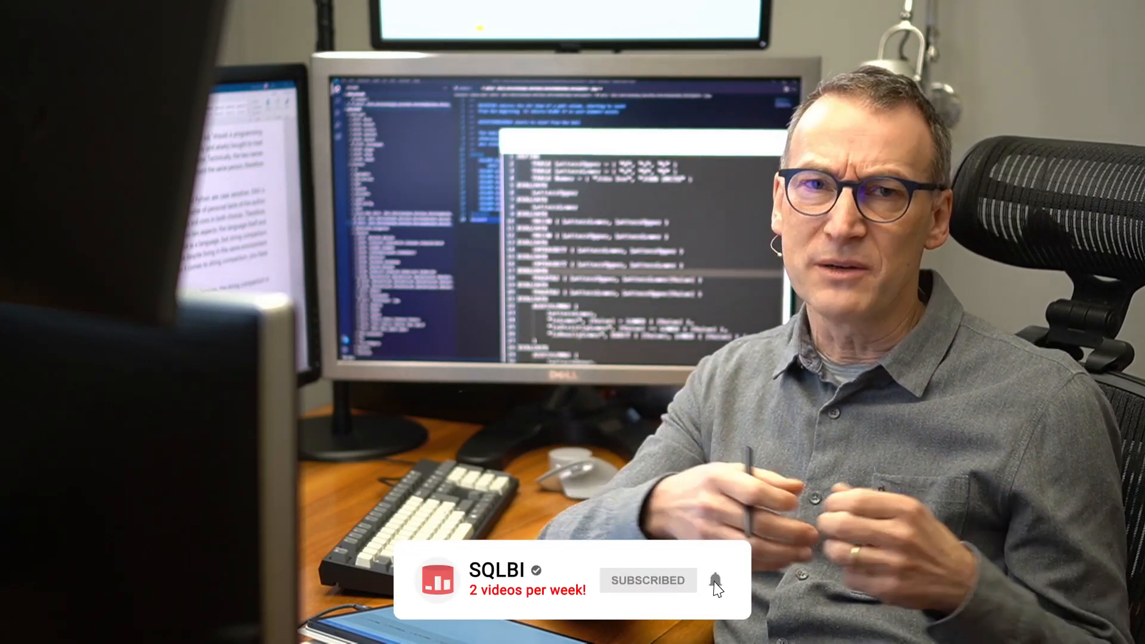